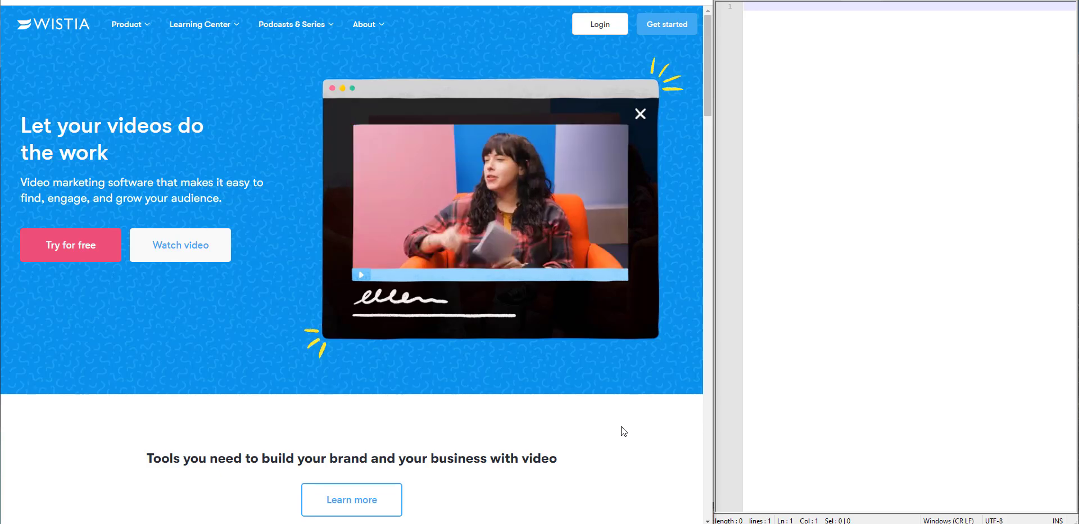
{"action": "mouse_move", "coordinate": [473, 370]}
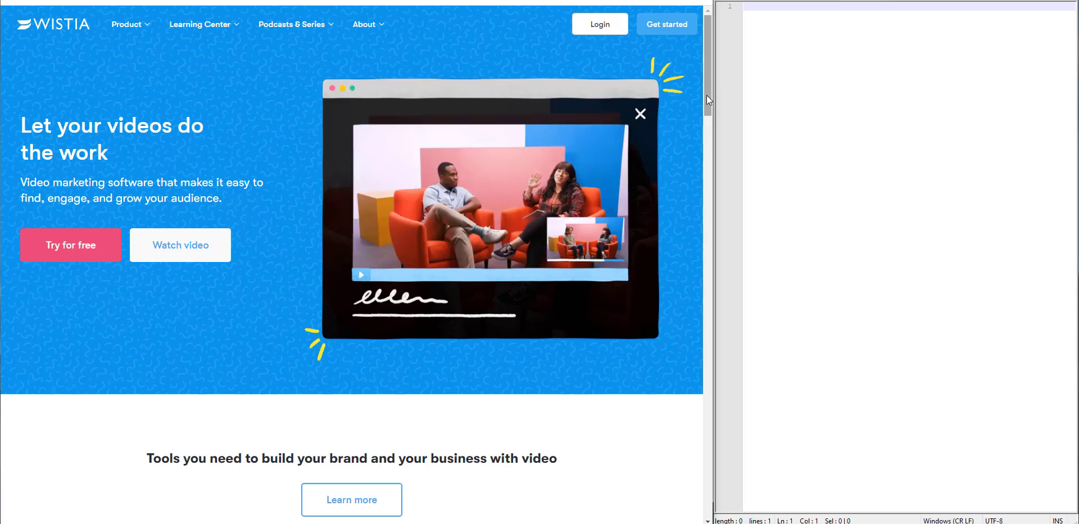
- Open the Brandwagon series and copy Episode 10's link and thumbnail code
{"action": "scroll", "scroll_direction": "down", "scroll_amount": 3}
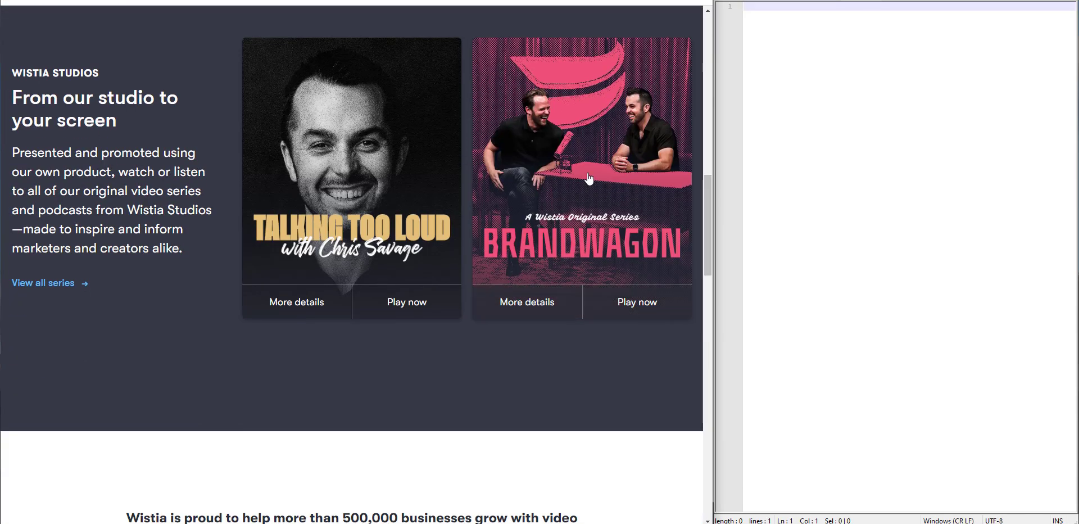
{"action": "left_click", "coordinate": [637, 301]}
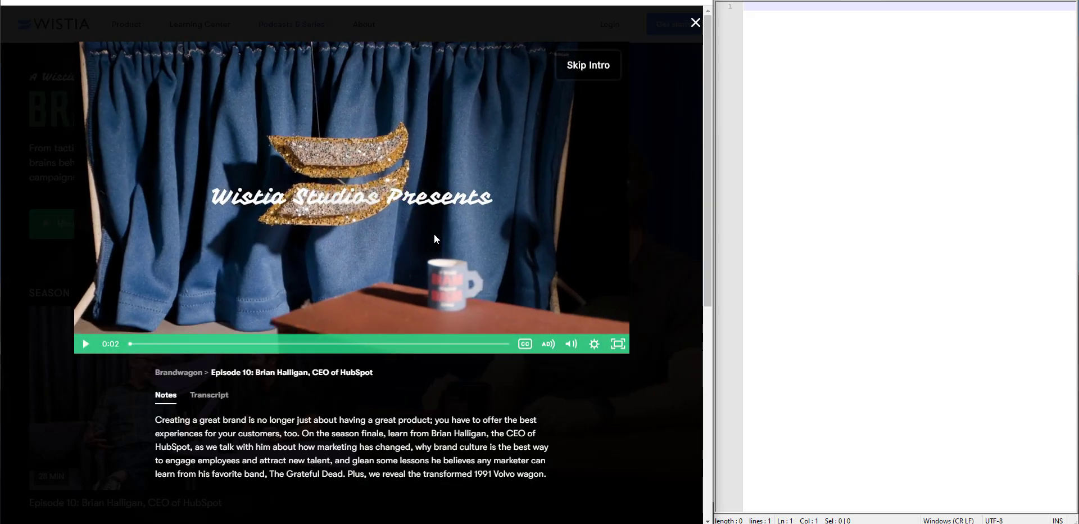
{"action": "right_click", "coordinate": [434, 239]}
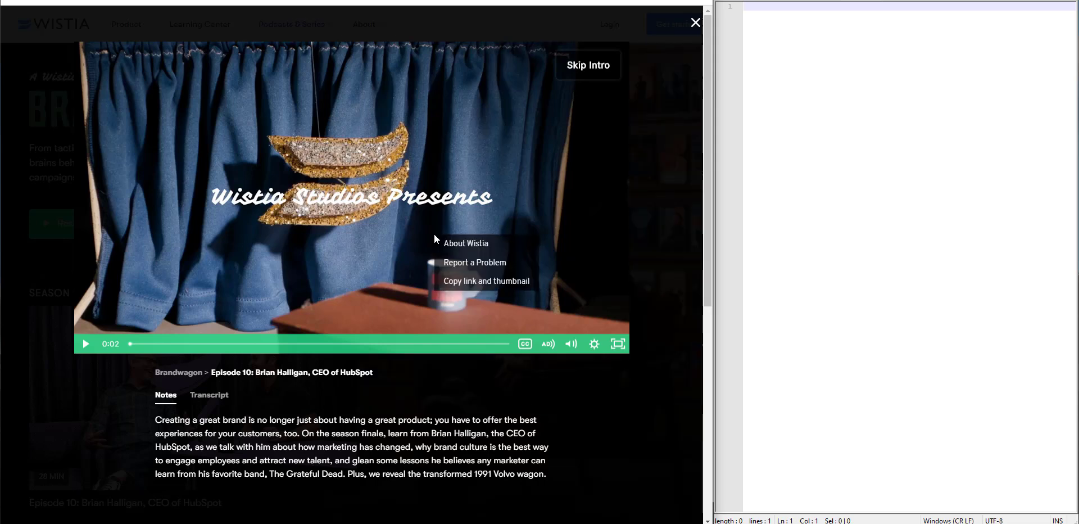
{"action": "left_click", "coordinate": [486, 281]}
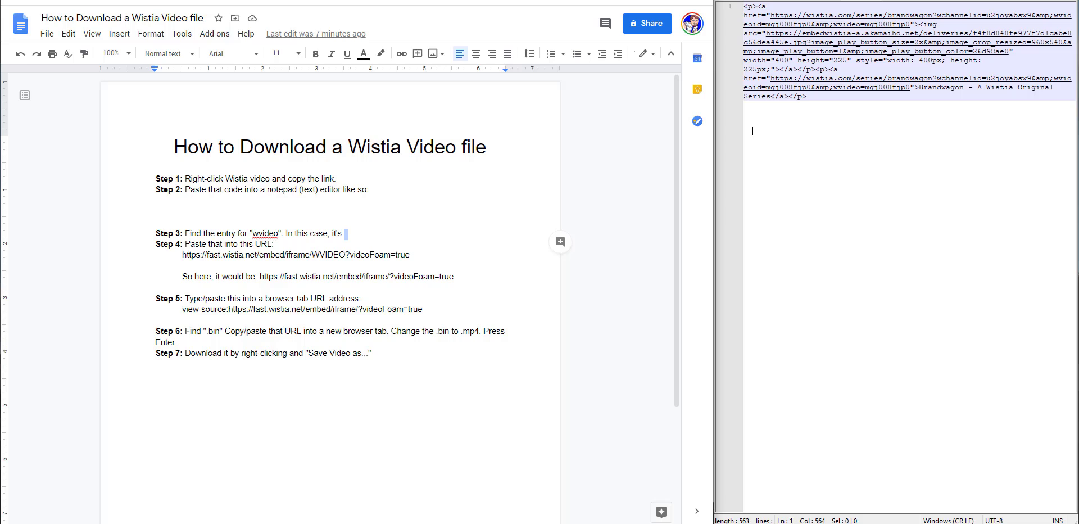
{"action": "mouse_move", "coordinate": [384, 160]}
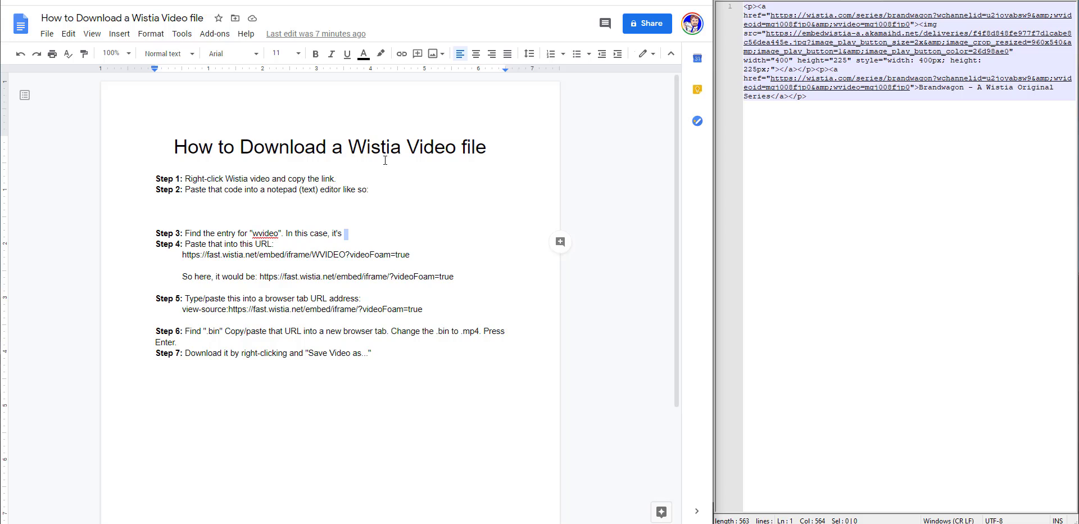
{"action": "mouse_move", "coordinate": [328, 179]}
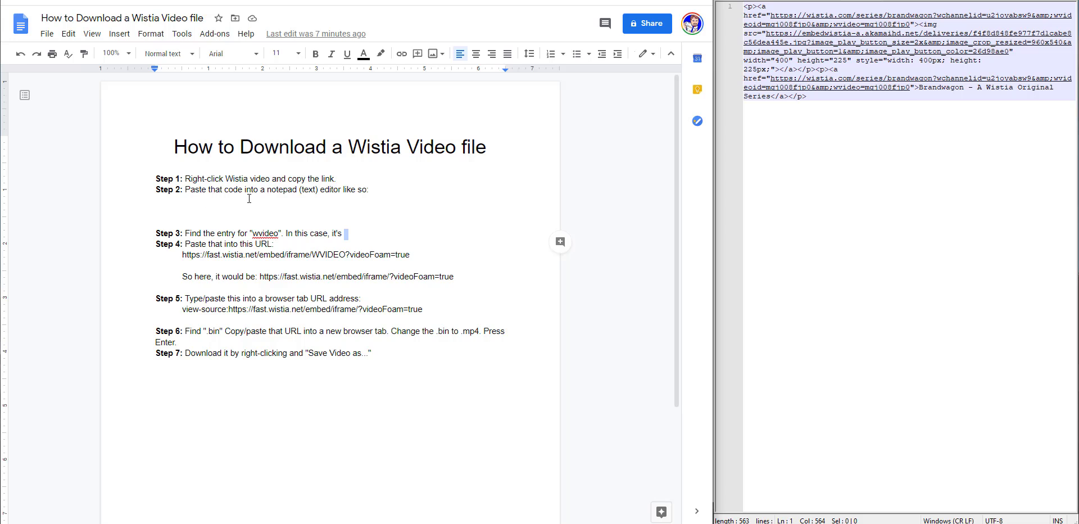
- Remove the stray character after "In this case, it's" in Step 3
{"action": "key", "text": "ctrl+v"}
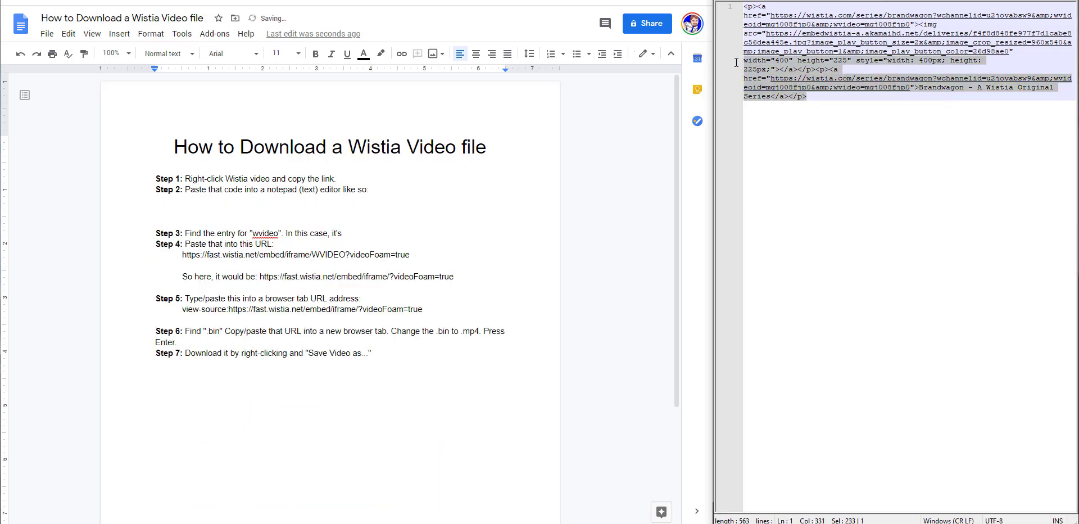
- Copy the embed code and enter video ID mgj008fjp0 at the end of Step 3
{"action": "key", "text": "ctrl+a"}
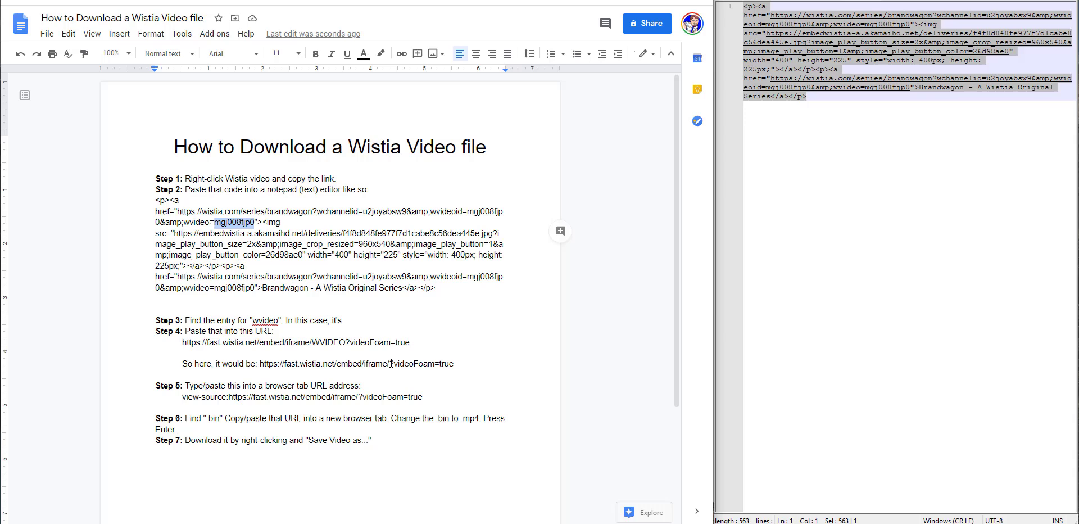
{"action": "left_click", "coordinate": [344, 319]}
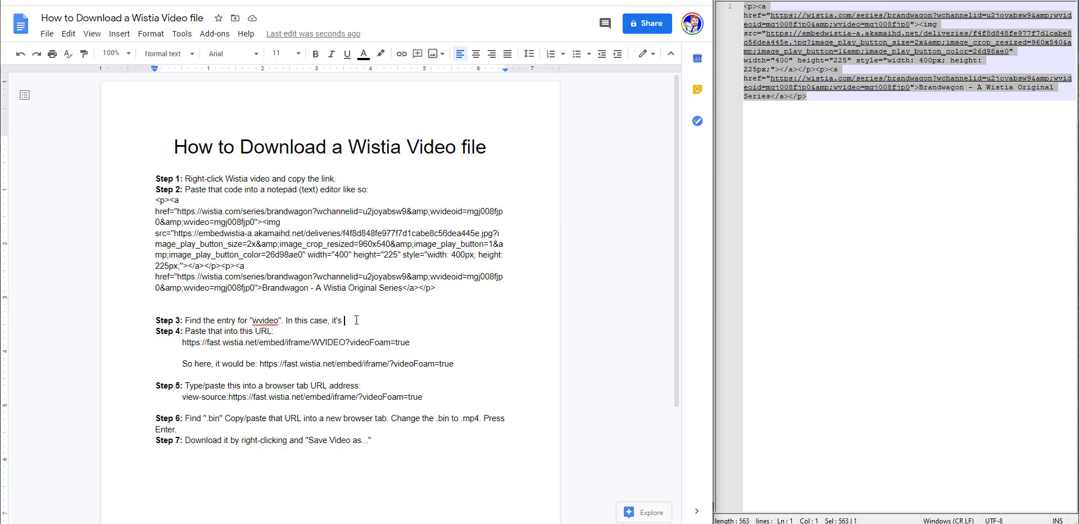
{"action": "type", "text": "mgj008fjp0"}
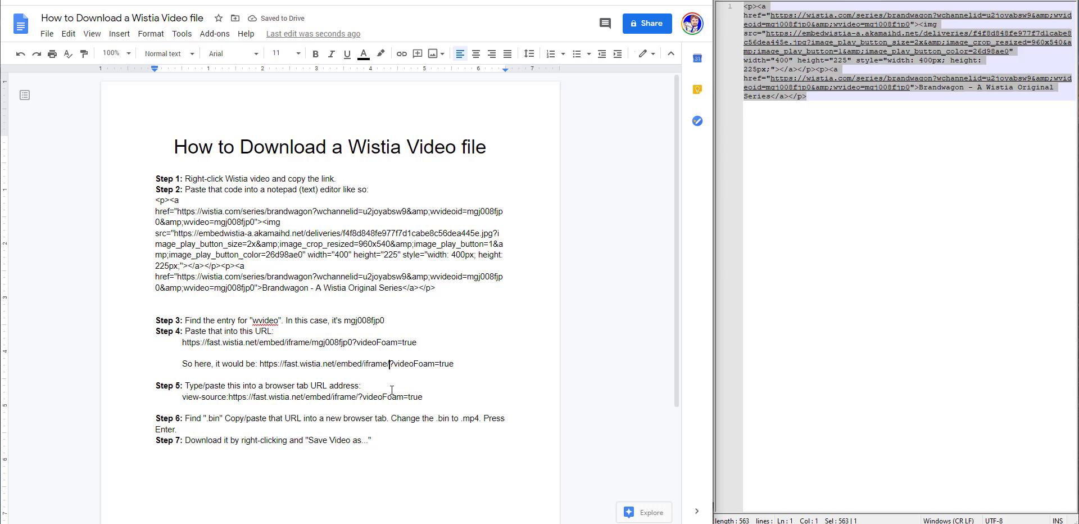
- Add mgj008fjp0 to Step 4's example URL and select Step 5's view-source address
{"action": "type", "text": "mgj008fjp0"}
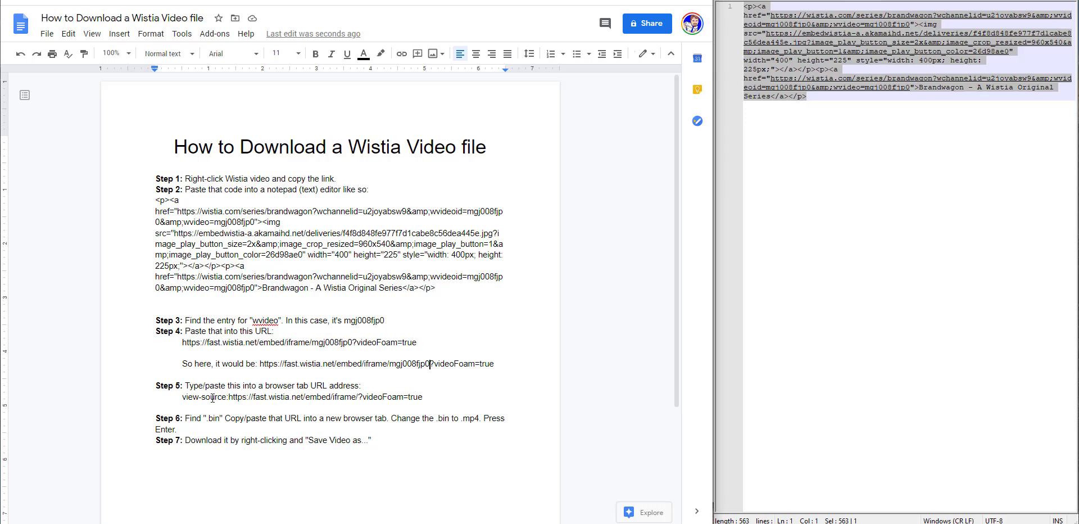
{"action": "mouse_move", "coordinate": [183, 398]}
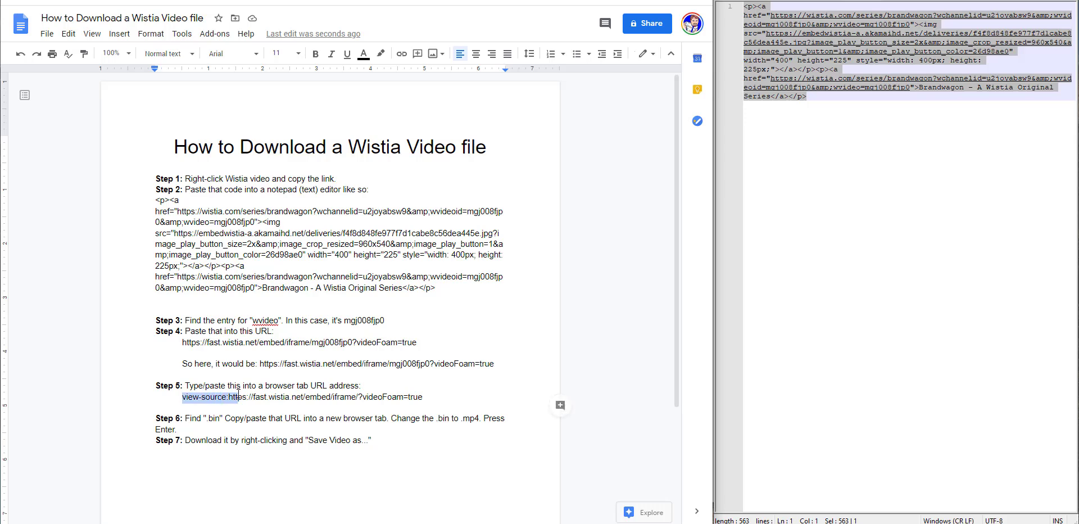
{"action": "left_click", "coordinate": [358, 396]}
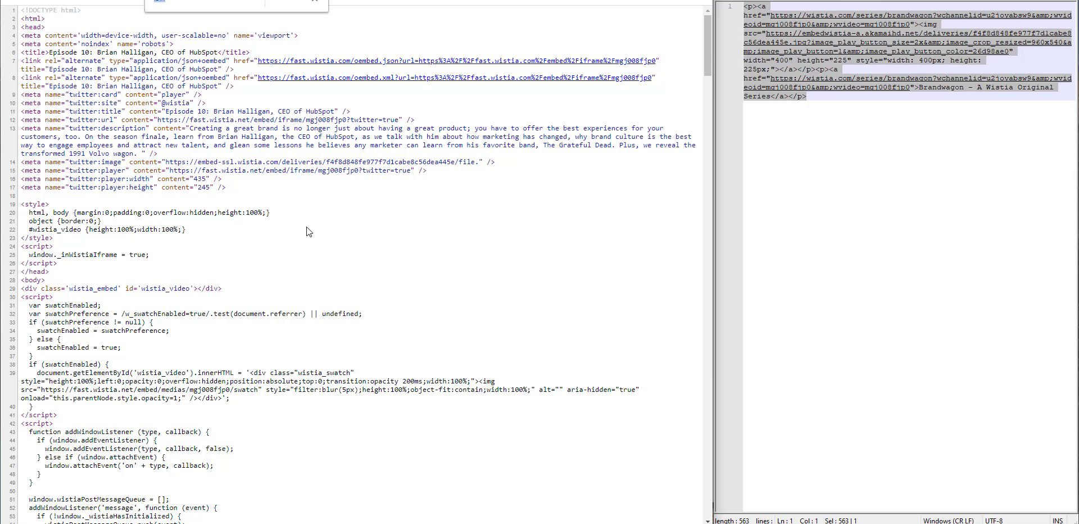
- Scroll the embed page source to find the video's .bin file link
{"action": "scroll", "scroll_direction": "down", "scroll_amount": 3}
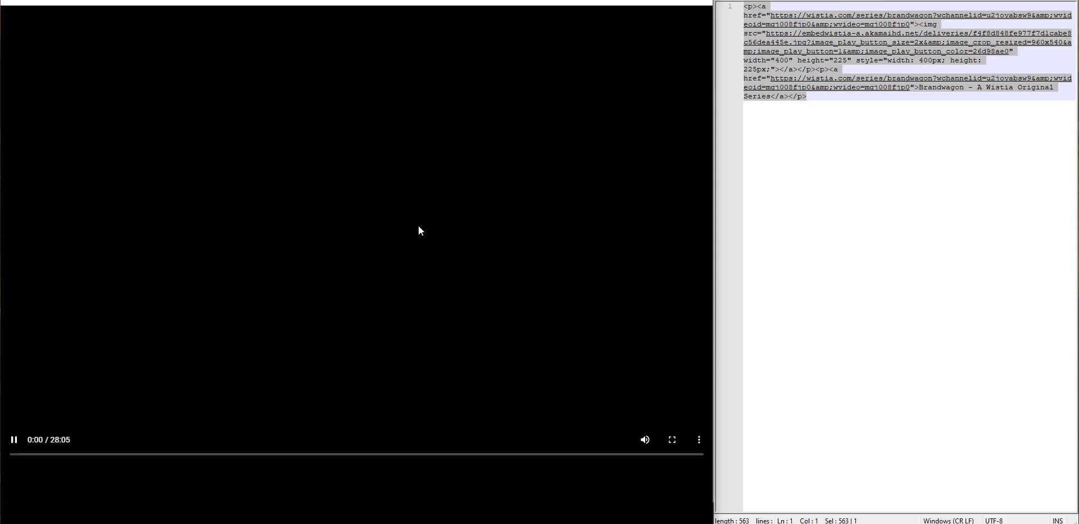
- Save the episode video to disk with Save video as
{"action": "right_click", "coordinate": [393, 265]}
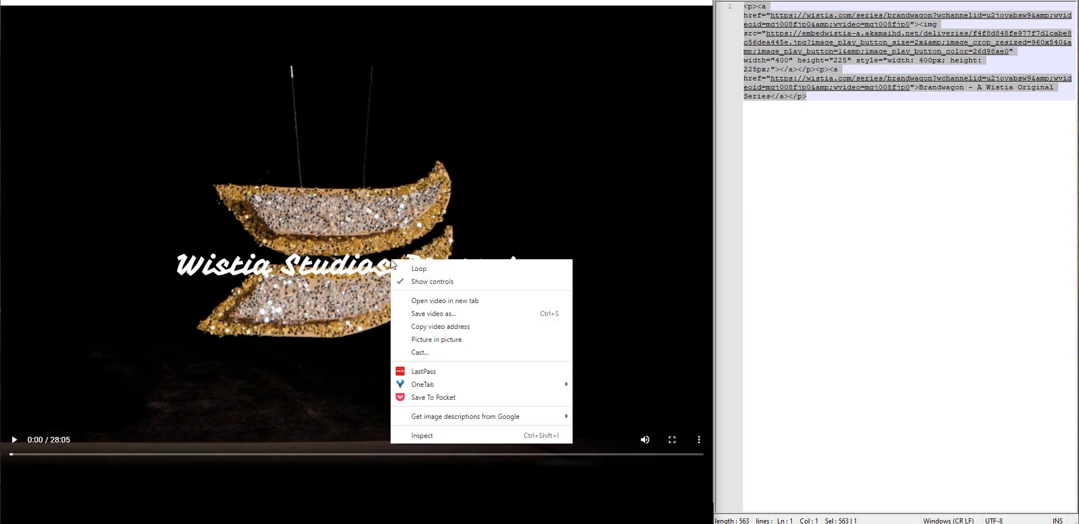
{"action": "left_click", "coordinate": [421, 318]}
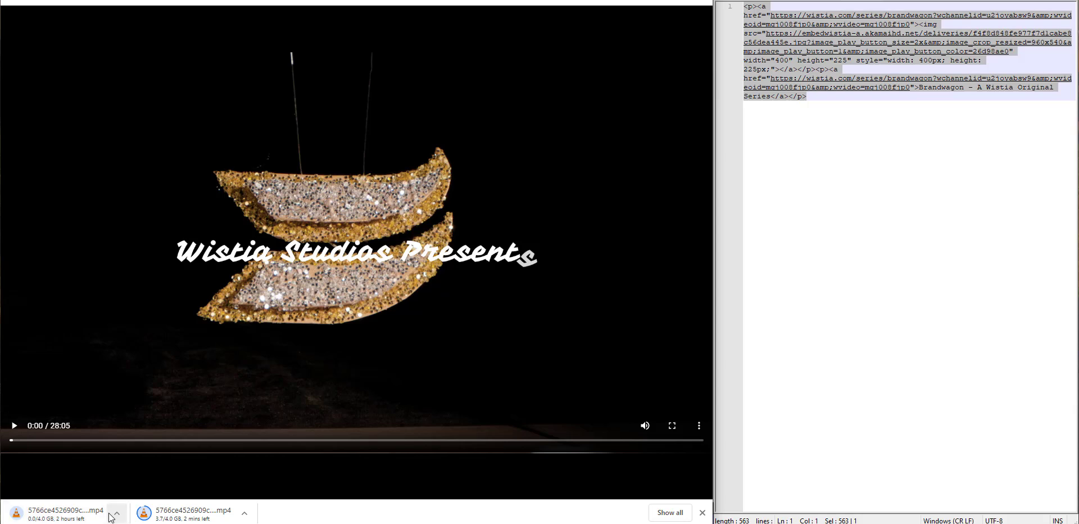
{"action": "mouse_move", "coordinate": [838, 243]}
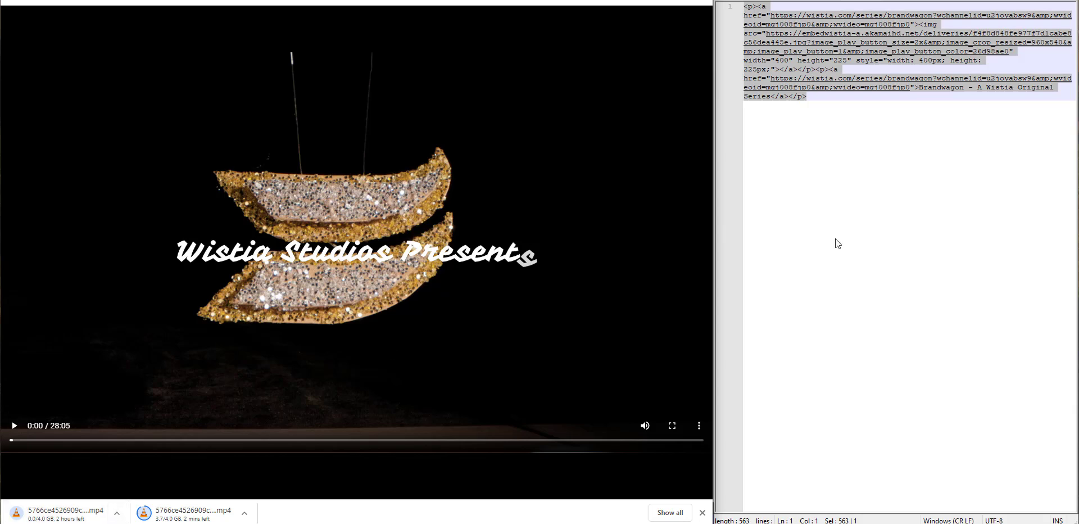